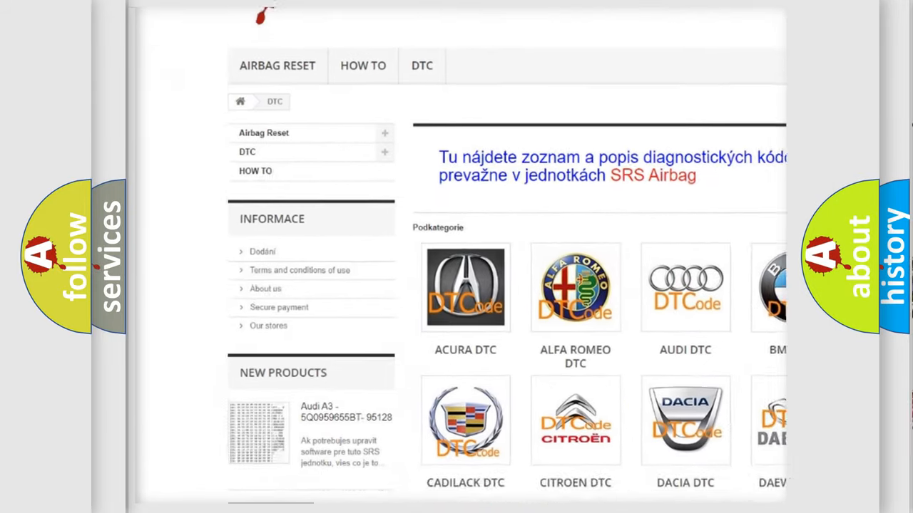
scroll("down", 3)
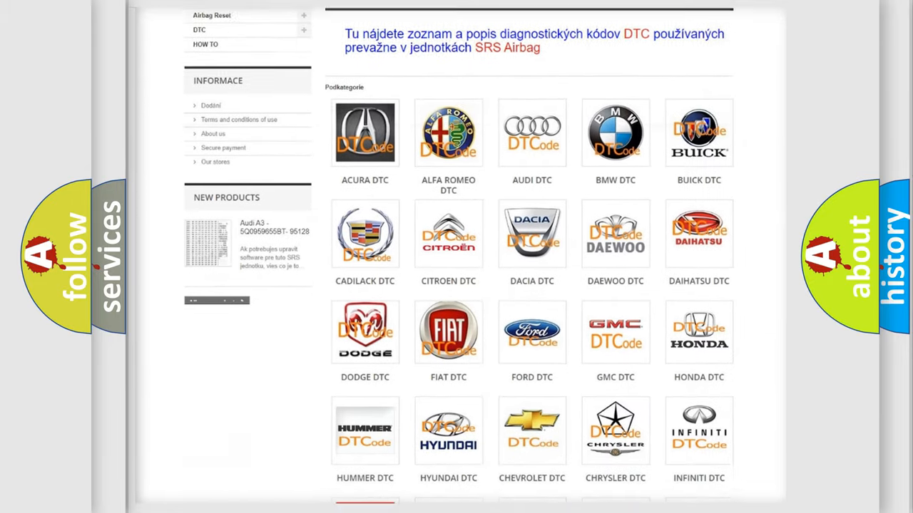
scroll("down", 3)
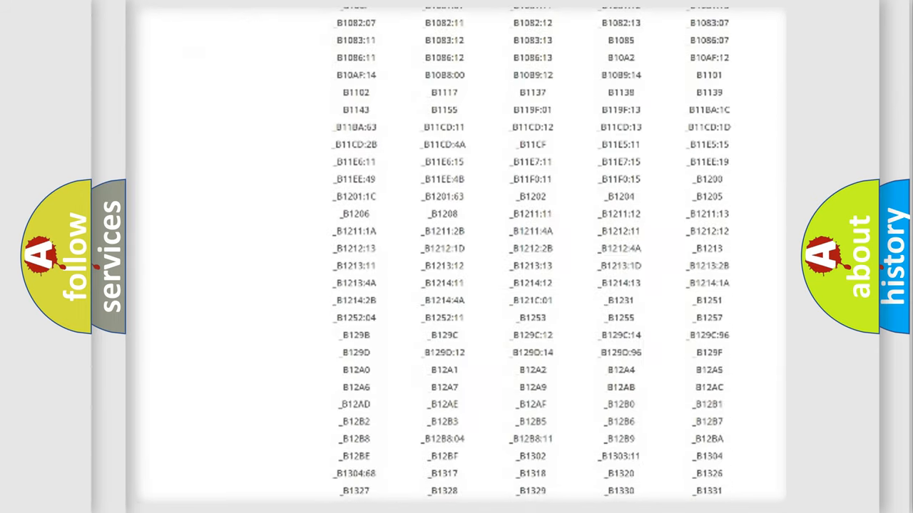
scroll("down", 3)
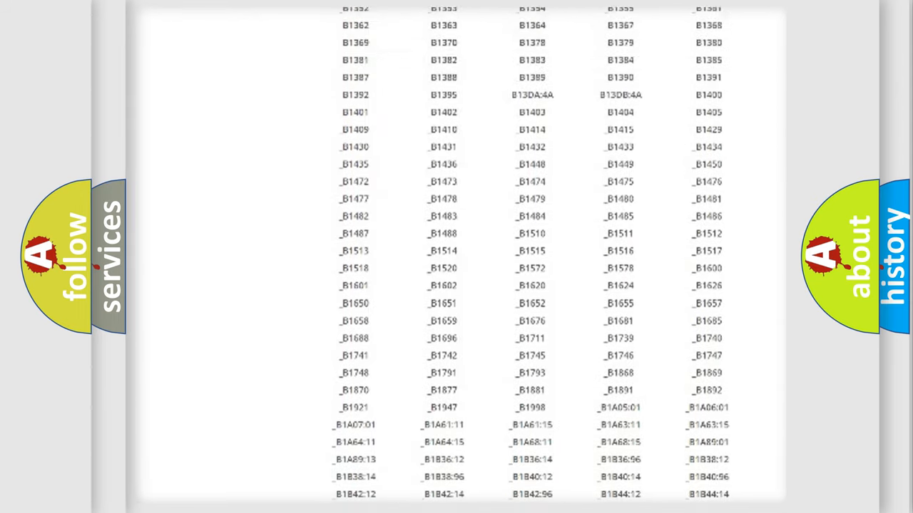
scroll("up", 3)
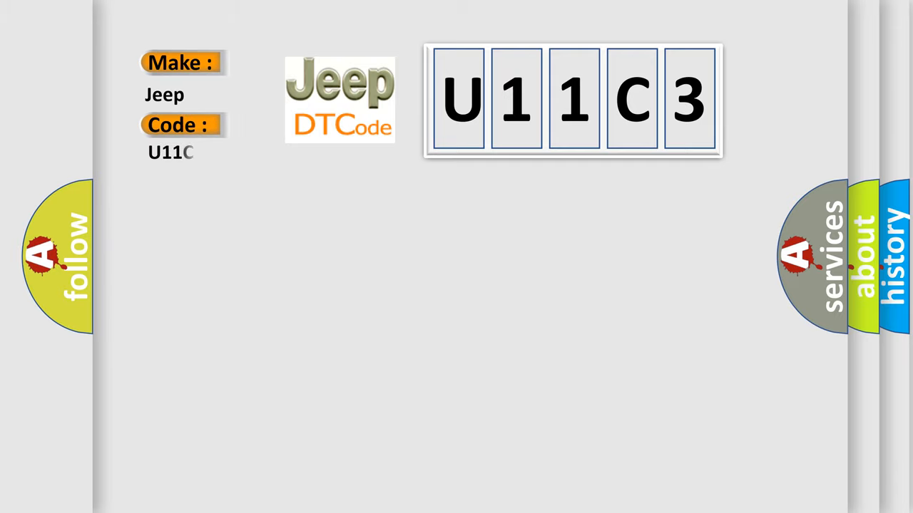
type("3")
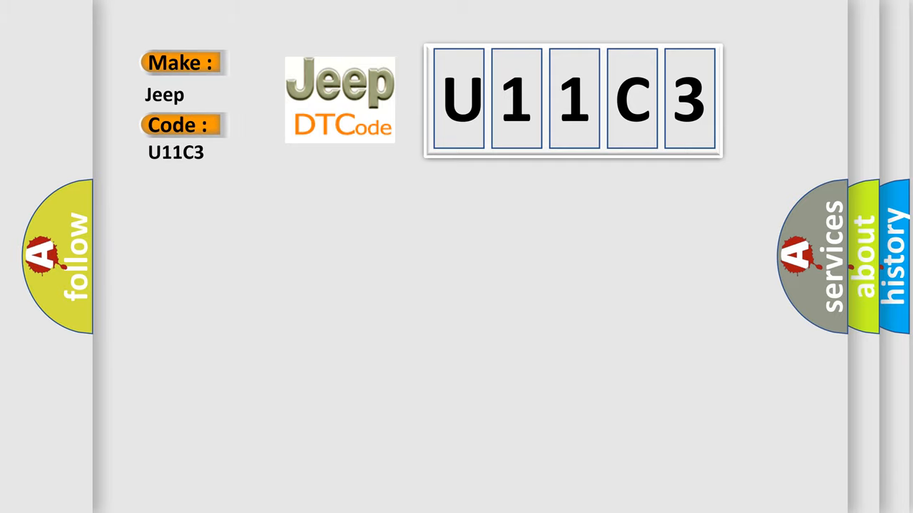